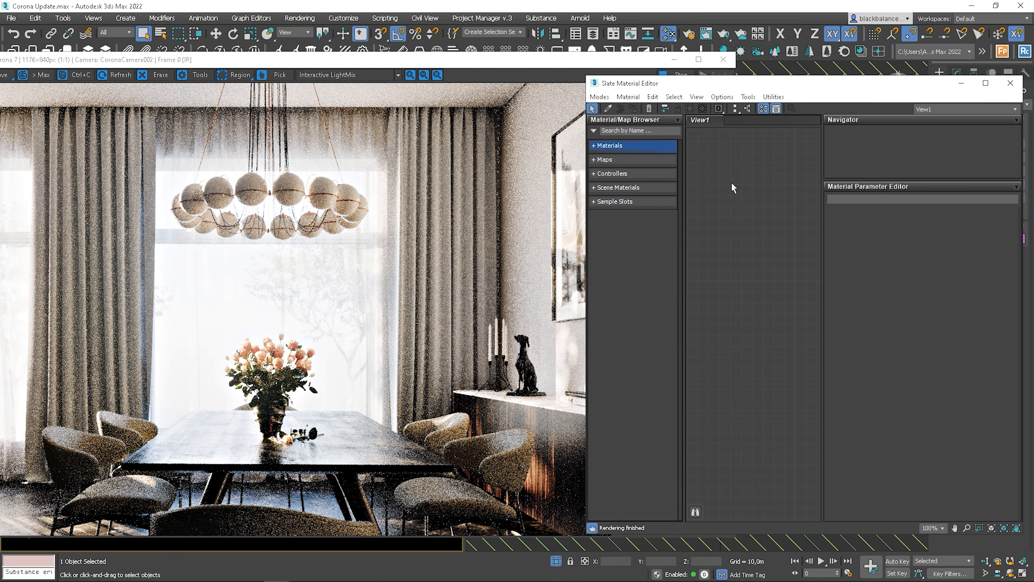
Create a new CoronaPhysicalMtl from the Materials > Corona list and show its parameters
left_click(608, 145)
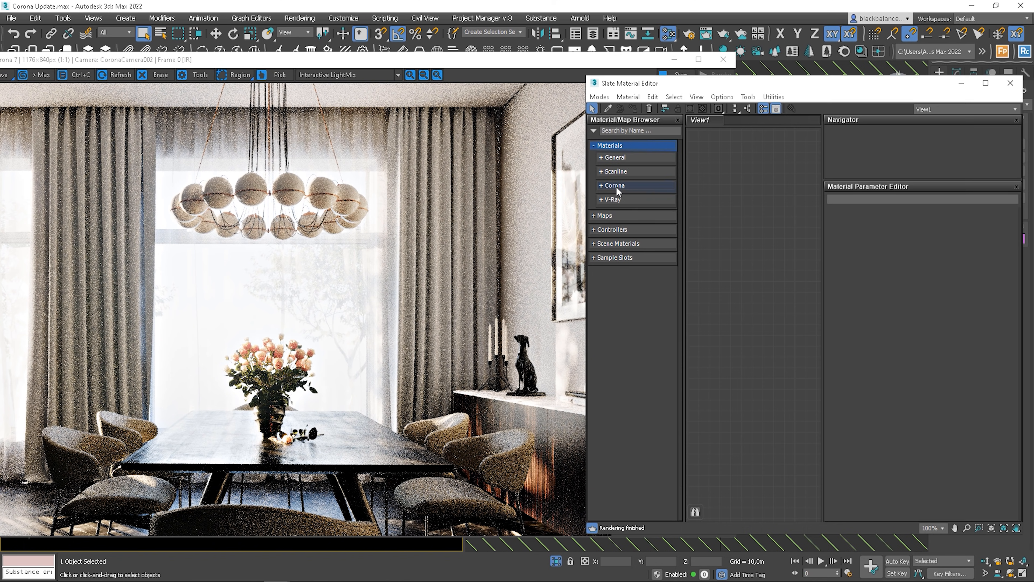
left_click(613, 185)
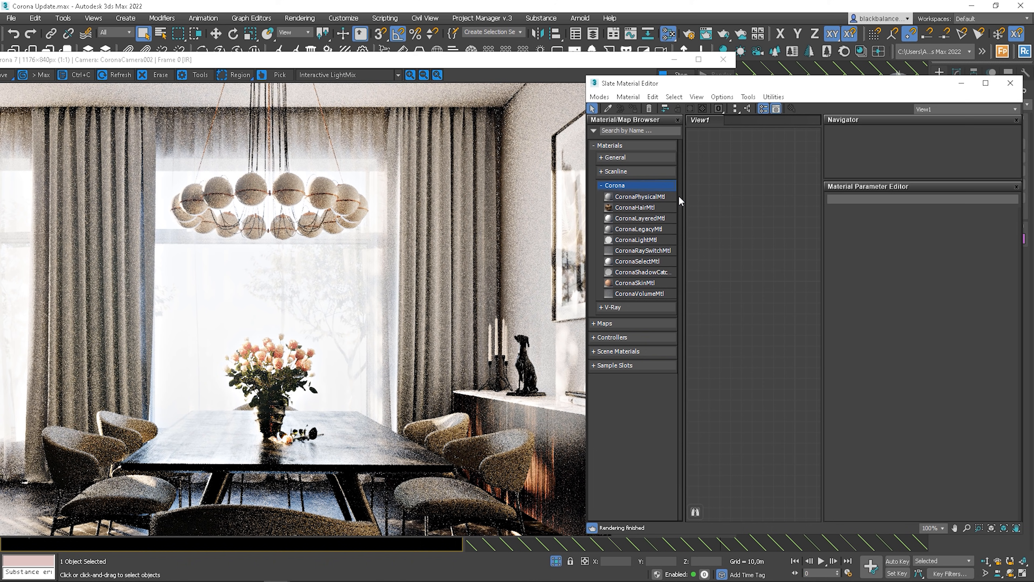
double_click(638, 197)
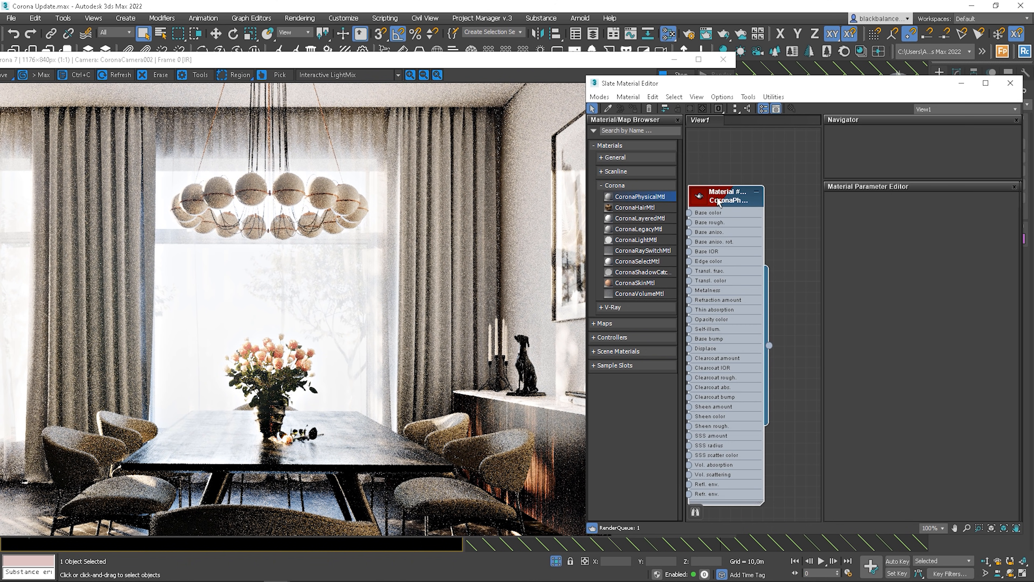
left_click(725, 197)
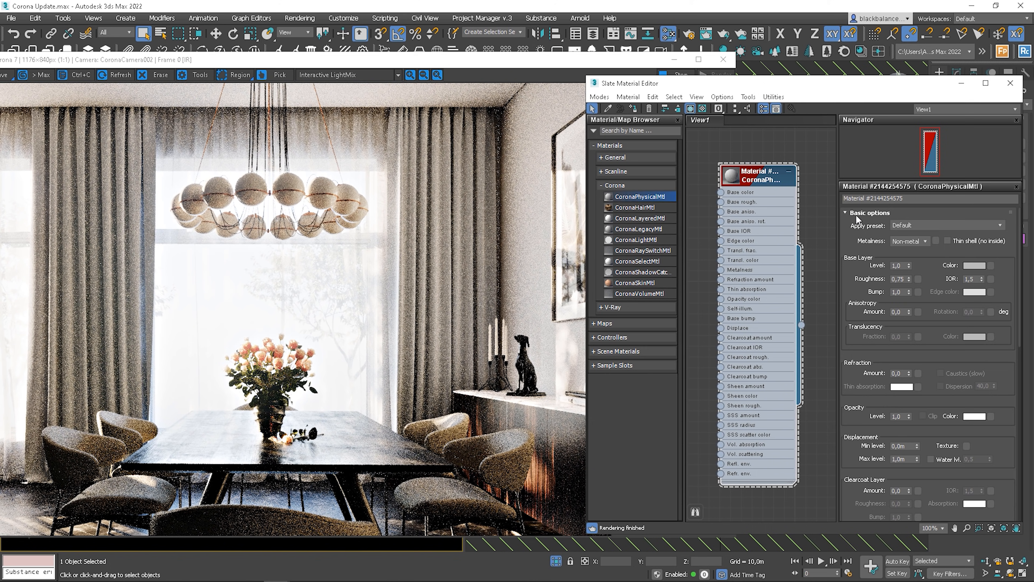
Browse the material's Advanced options rollout, then expand Media options for volumetrics and SSS
scroll("down", 3)
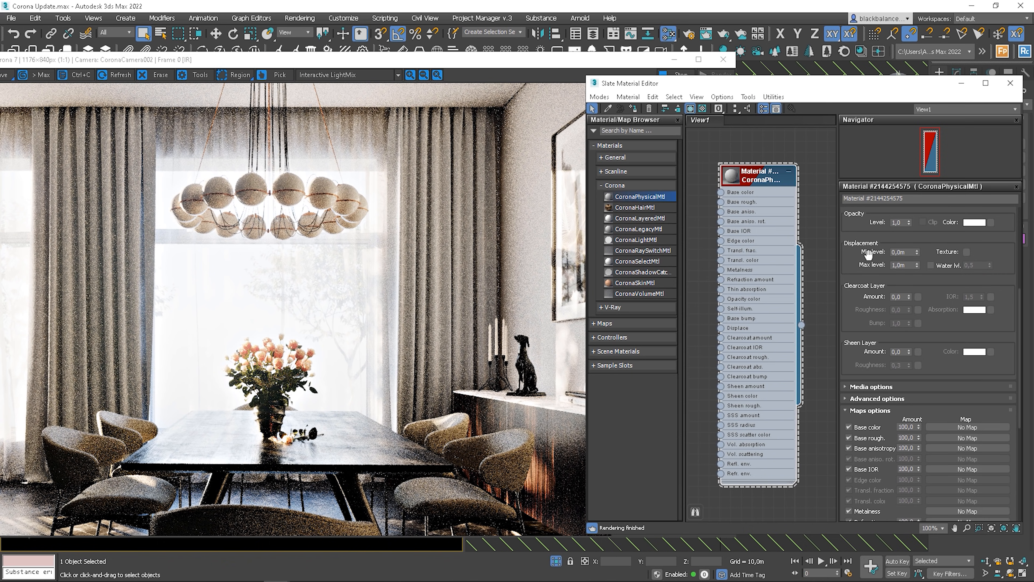
left_click(870, 387)
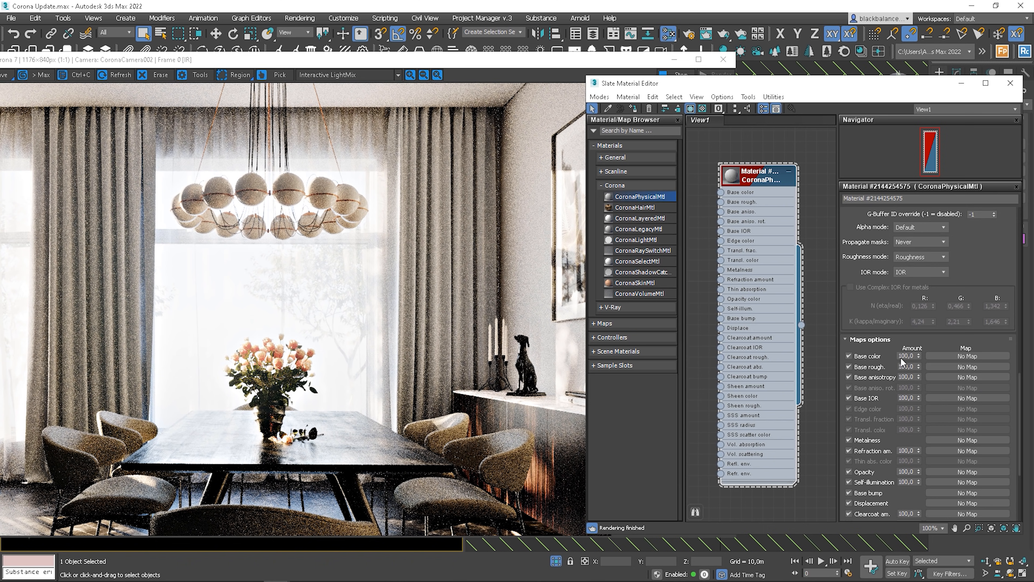
left_click(848, 398)
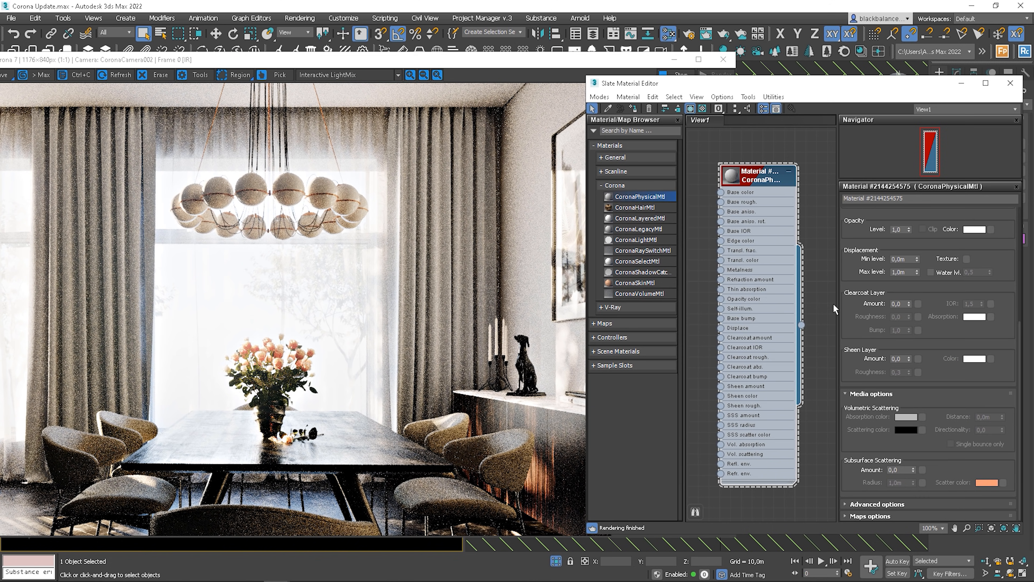
mouse_move(925, 275)
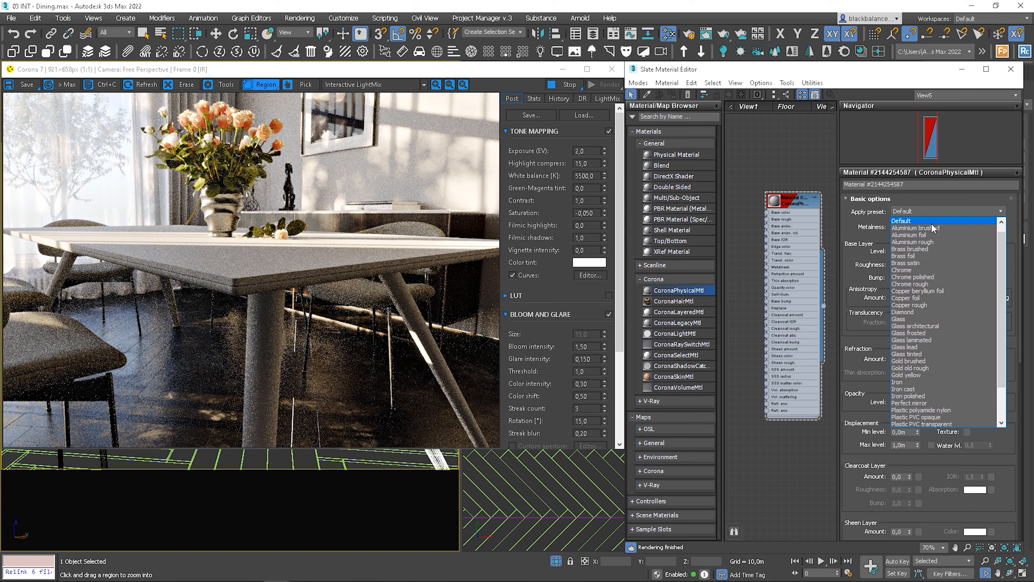
Apply the Aluminium brushed preset so the dining table renders as brushed aluminium
left_click(915, 227)
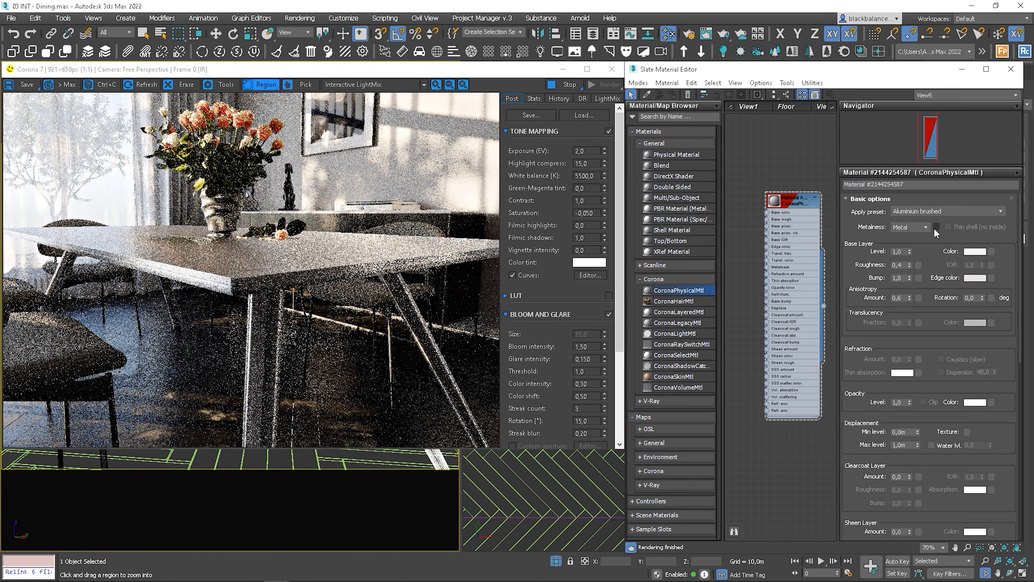
left_click_drag(196, 203, 330, 355)
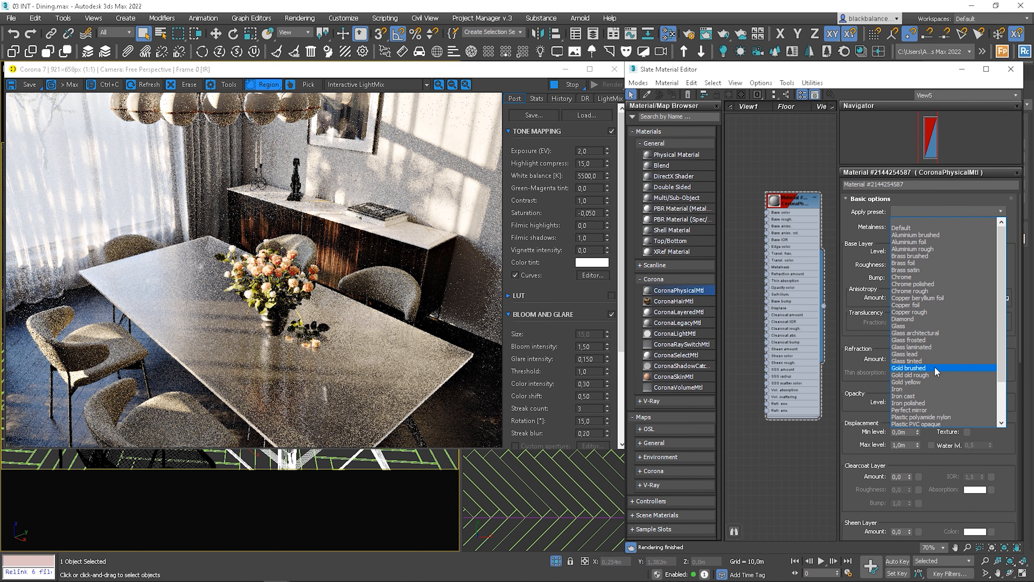
Switch the table preset to Gold brushed, accept the property reset, then try Iron cast
left_click(909, 367)
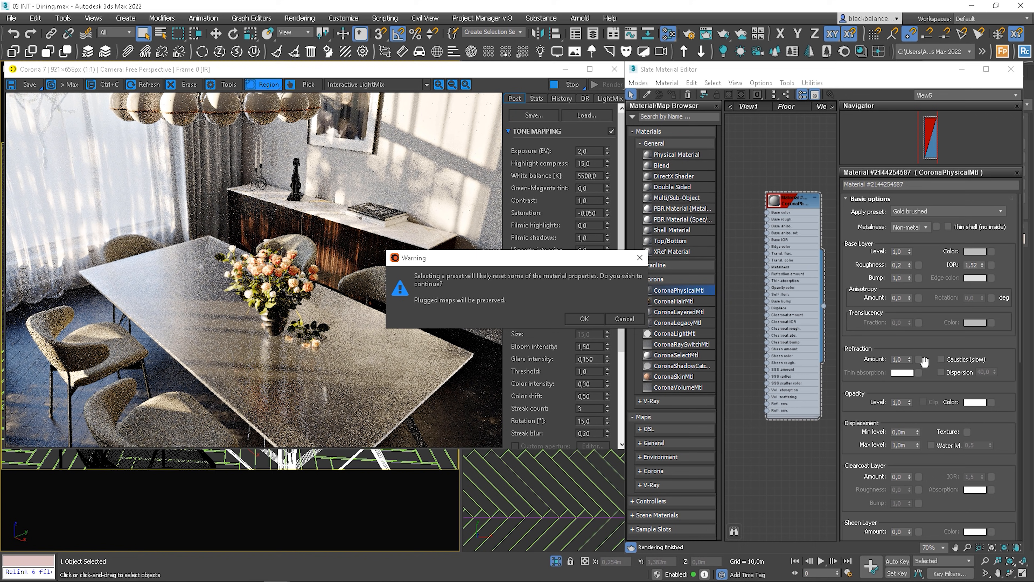
left_click(583, 319)
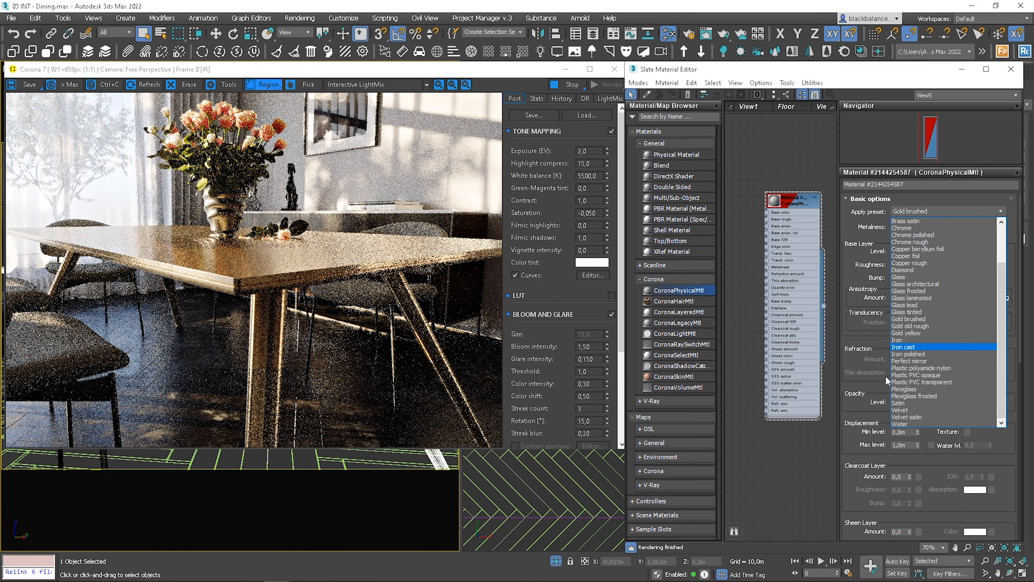
left_click(905, 388)
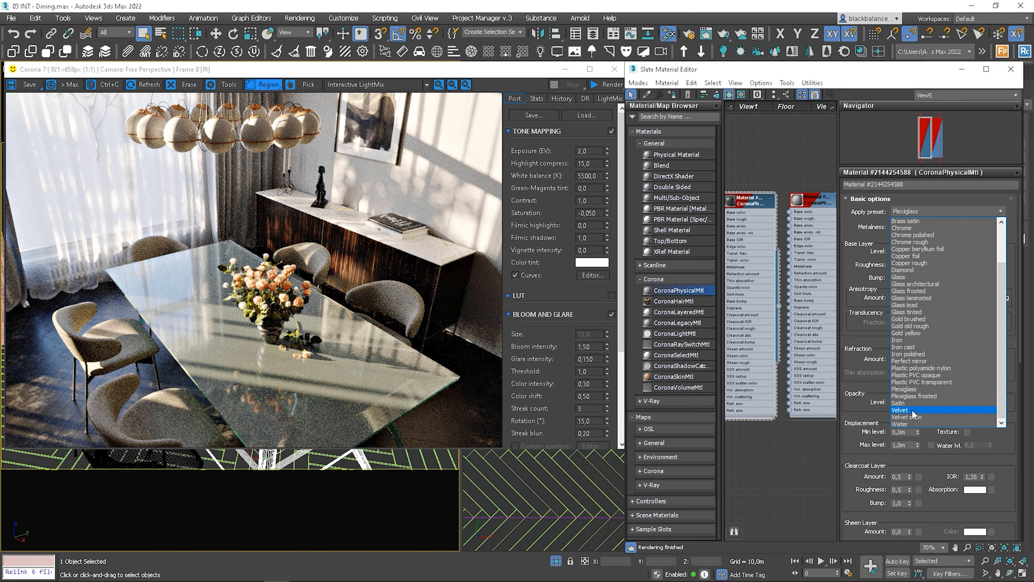
Give the new material the Velvet preset and wire it as an instance into the Luz Armchair Seat sub-material
left_click(901, 410)
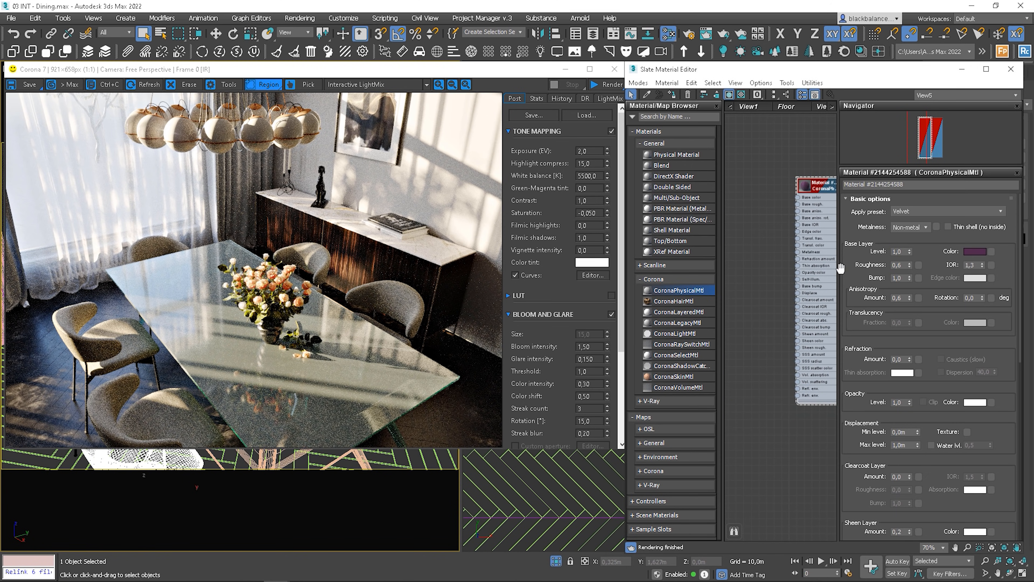
left_click(654, 444)
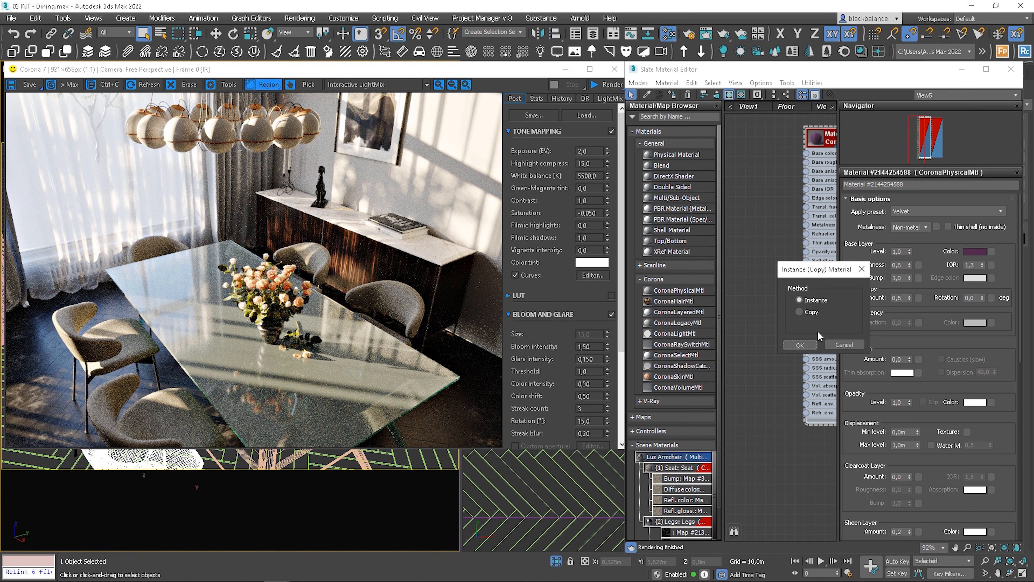
left_click(798, 345)
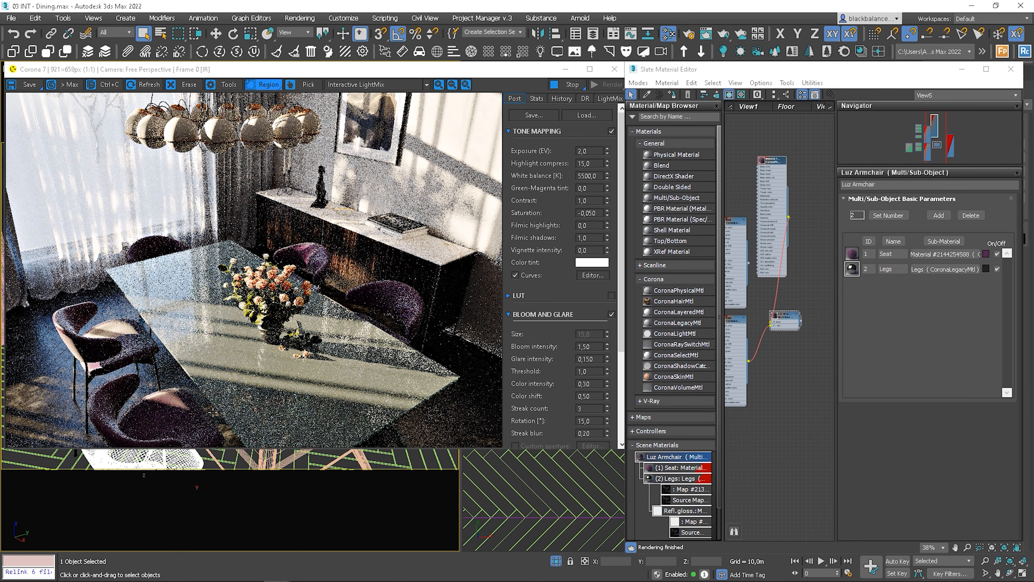
Limit the Corona interactive render to a region around the armchair seat and backrest
right_click(191, 438)
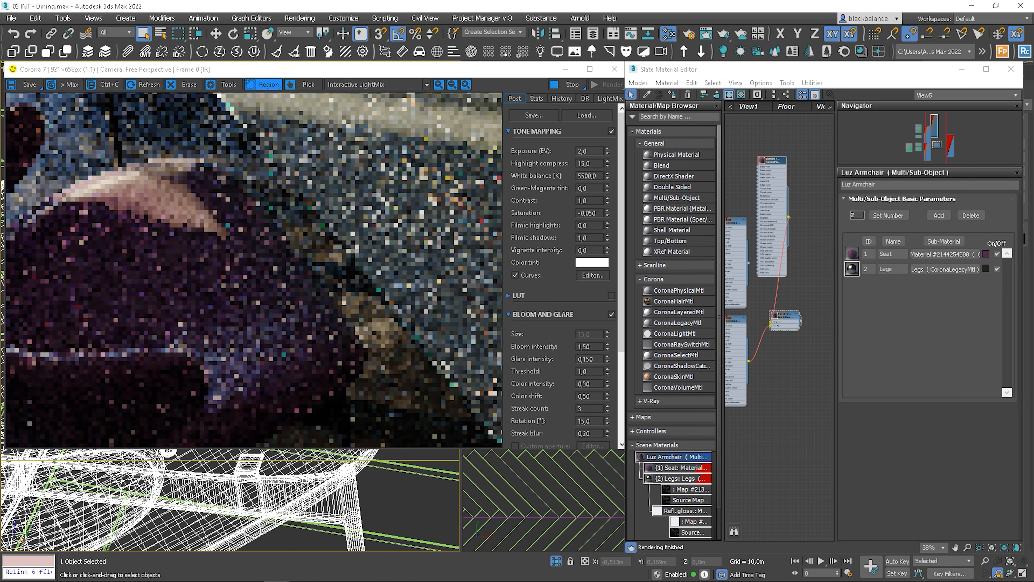
left_click_drag(156, 318, 352, 395)
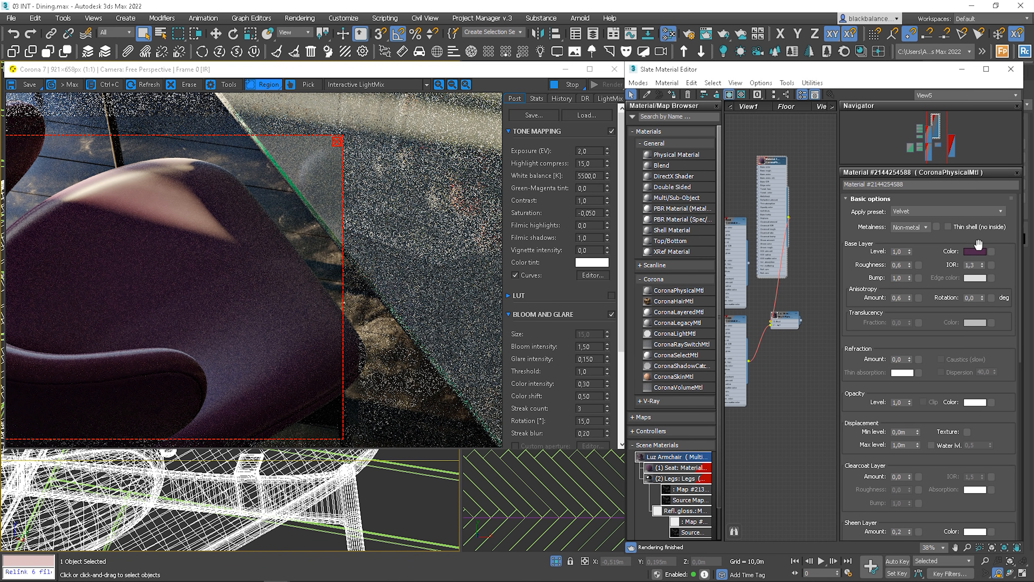
Change the seat velvet's base colour to red and confirm it
left_click(978, 244)
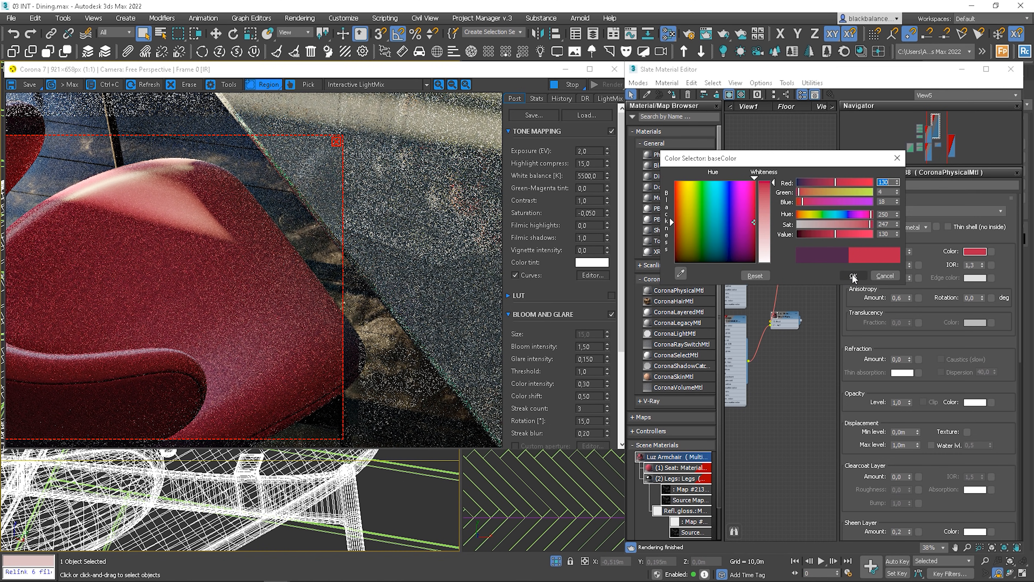
left_click(851, 276)
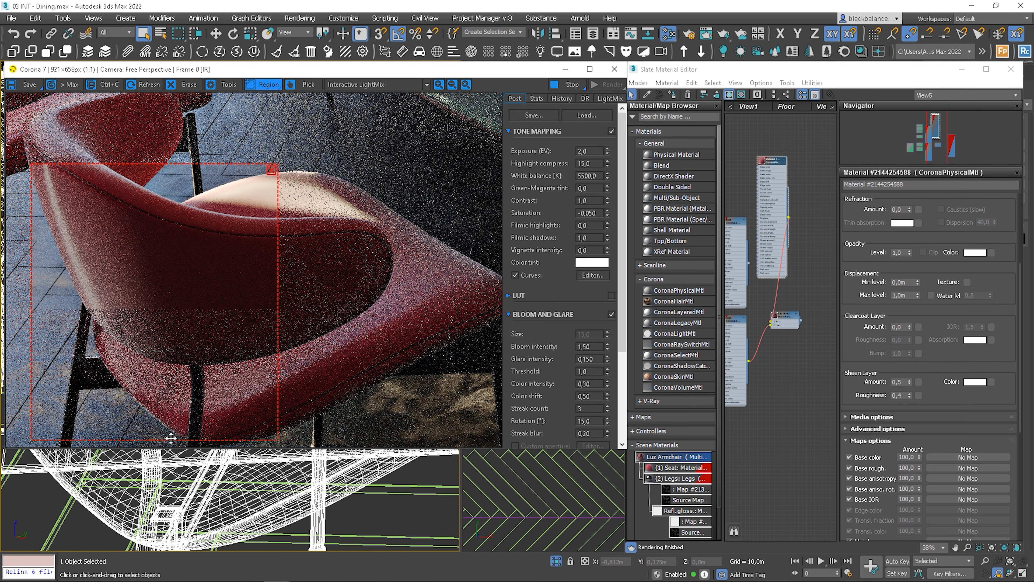
left_click_drag(277, 306, 425, 306)
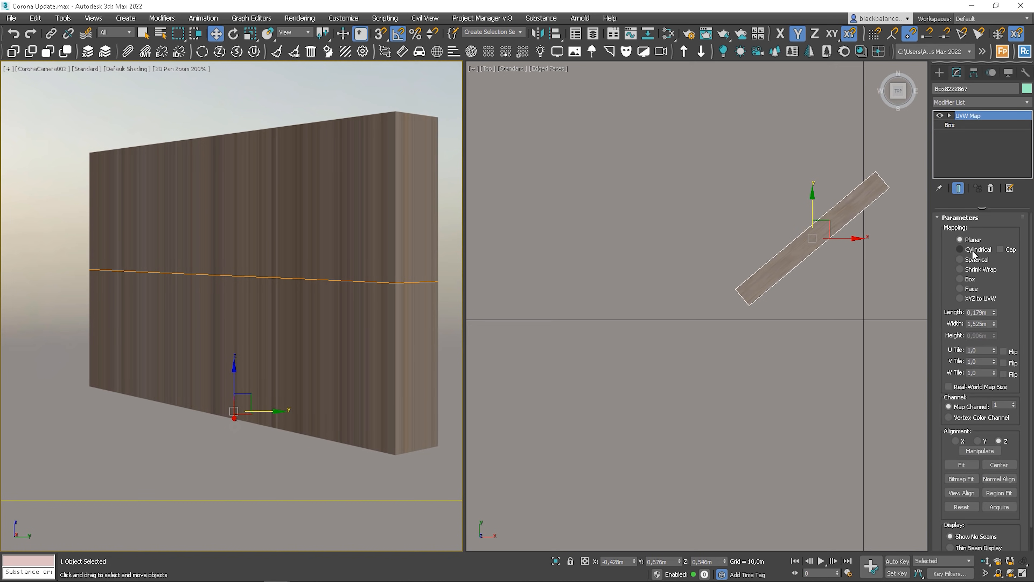
Set the UVW Map to Box projection and enter the mapping size for the stone wall
left_click(960, 279)
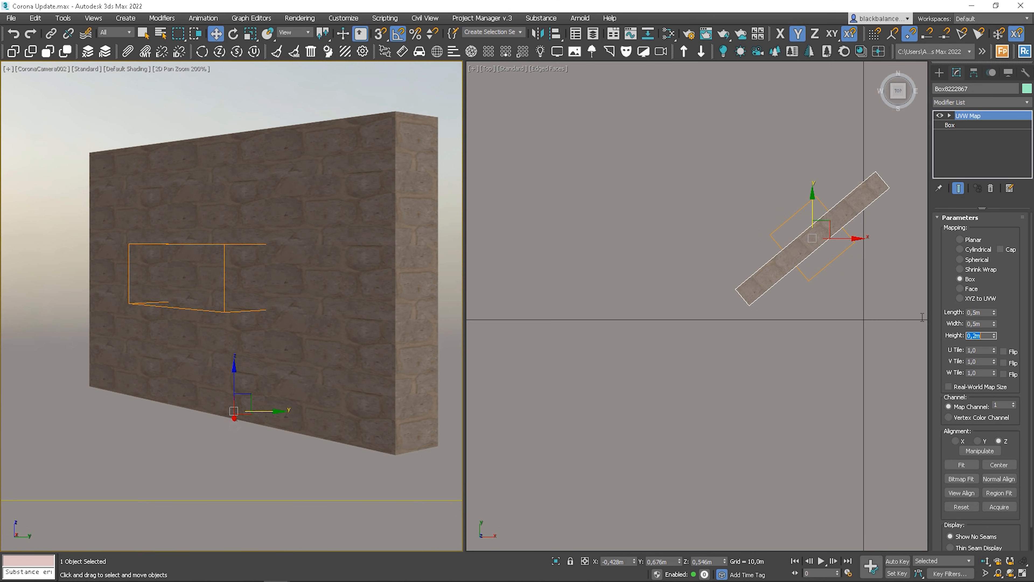
type("0,5m")
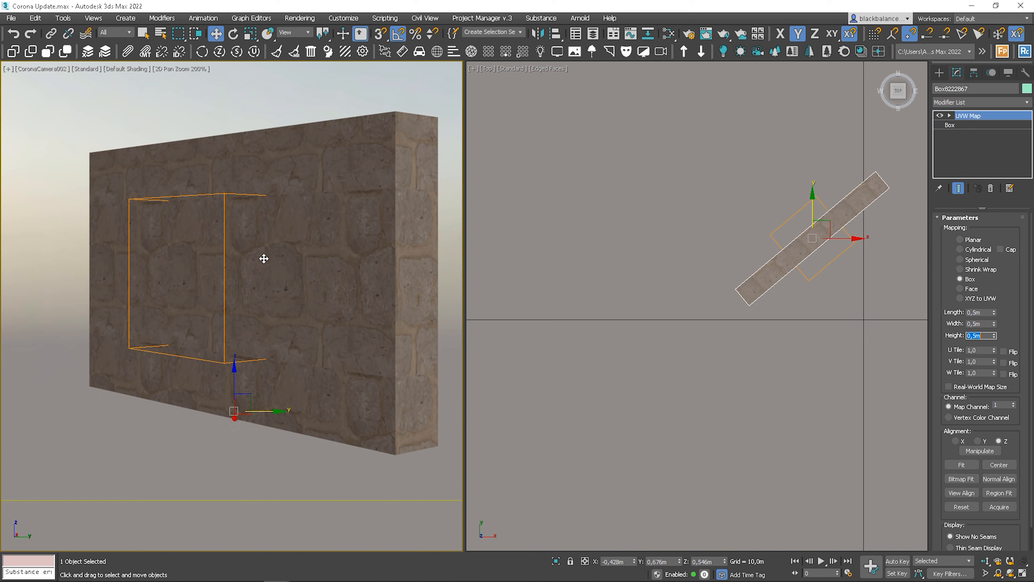
left_click(978, 311)
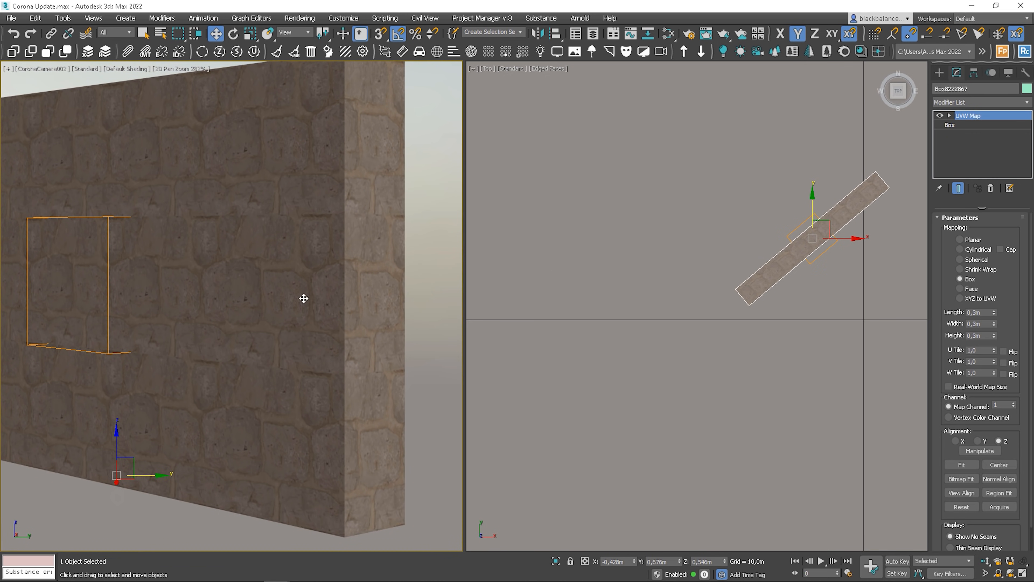
mouse_move(334, 383)
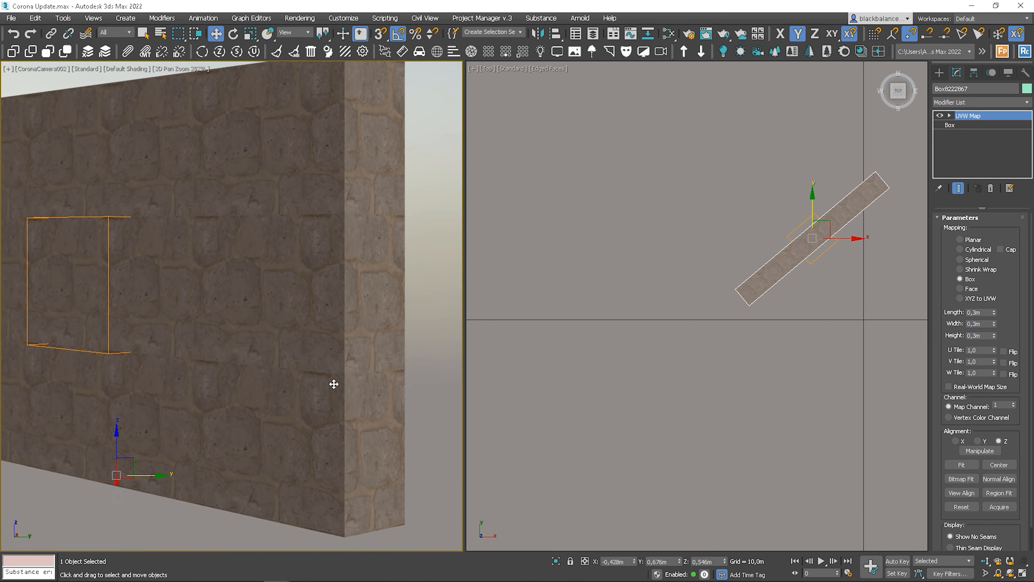
mouse_move(280, 312)
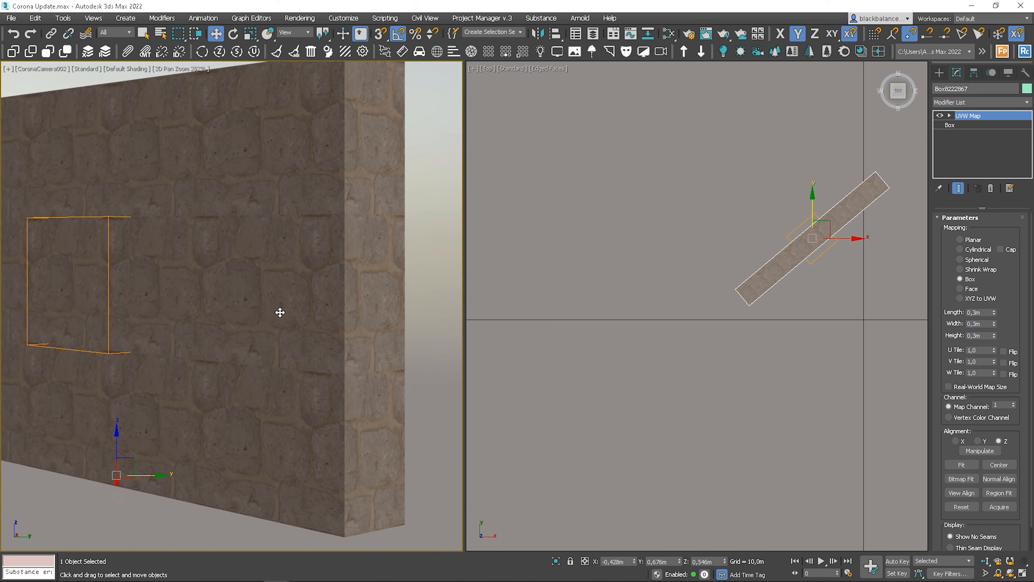
mouse_move(259, 261)
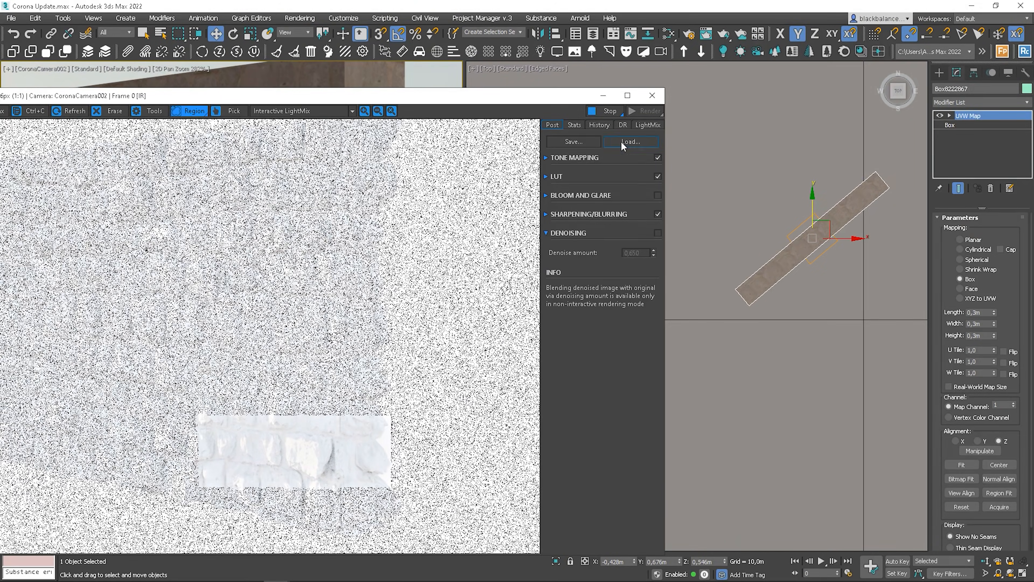
Start Corona interactive rendering restricted to a region over the wall
left_click(647, 125)
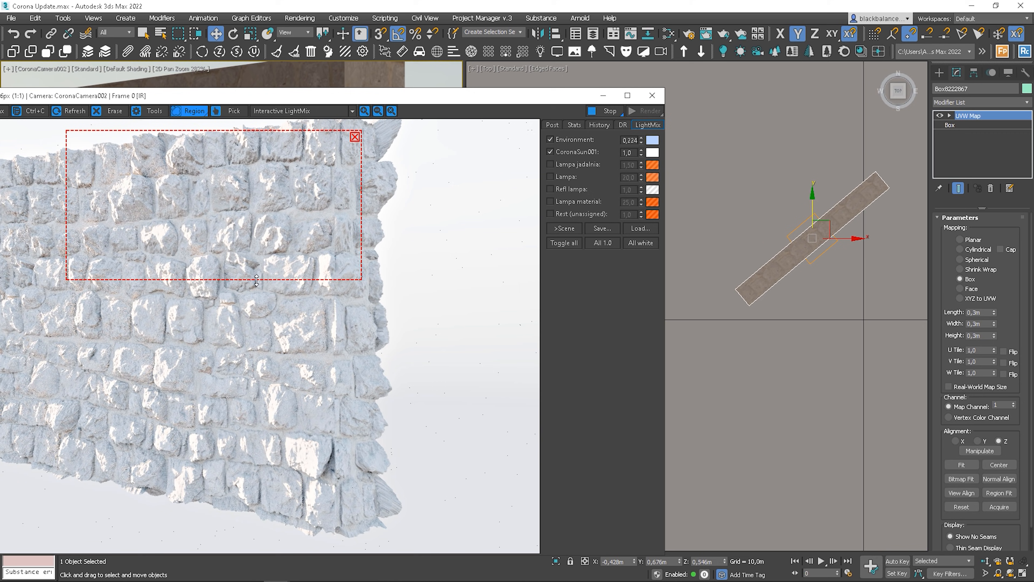
left_click_drag(257, 280, 256, 475)
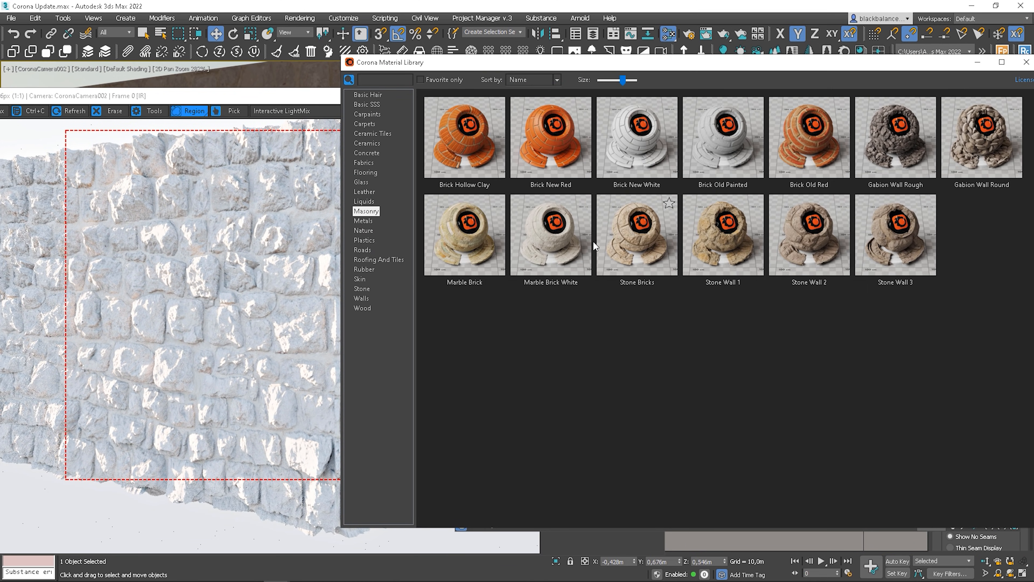
Assign Marble Brick, Marble Brick White and Stone Wall library materials to the wall in turn
right_click(550, 234)
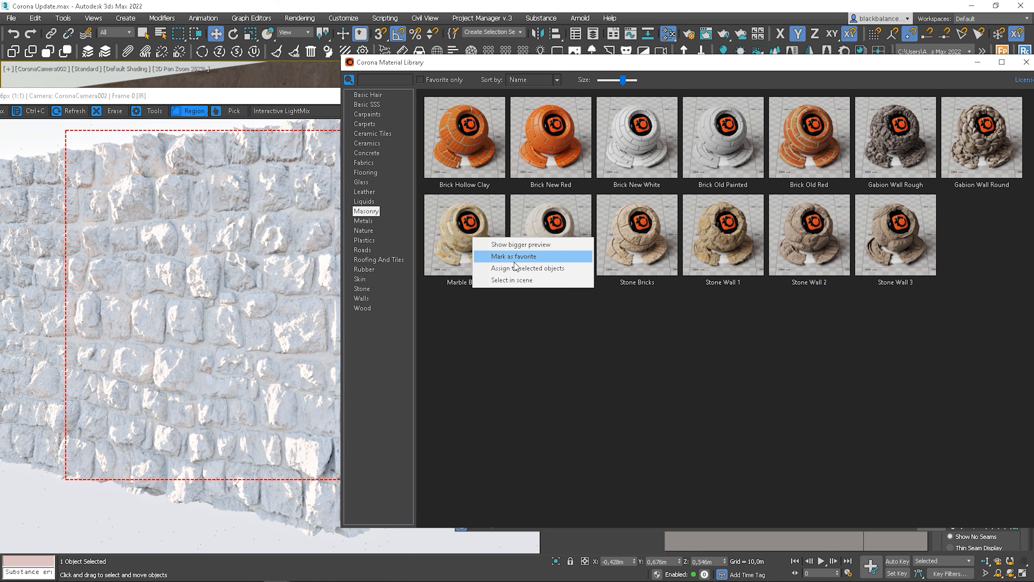
left_click(515, 255)
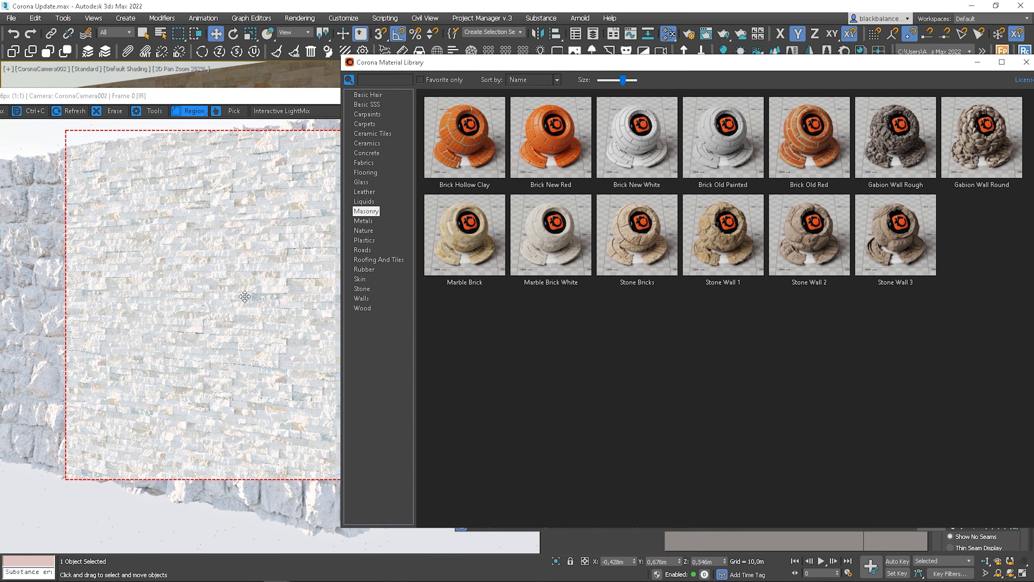
right_click(550, 235)
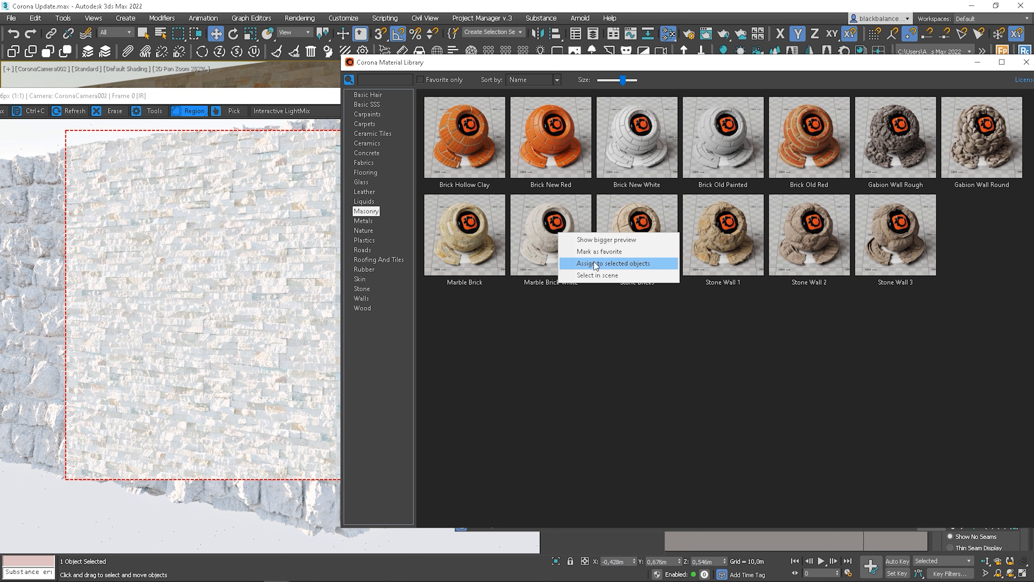
left_click(610, 264)
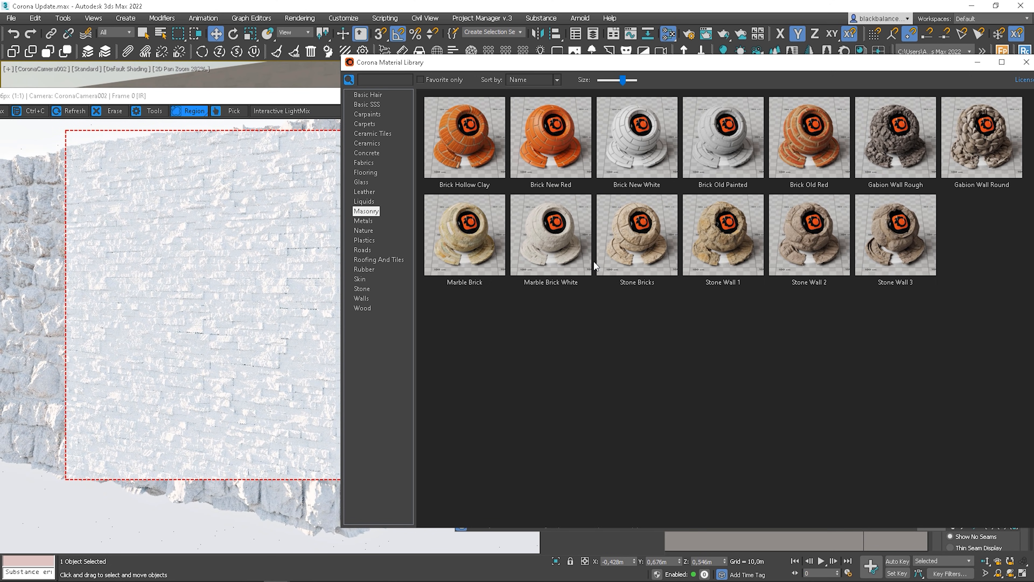
mouse_move(703, 249)
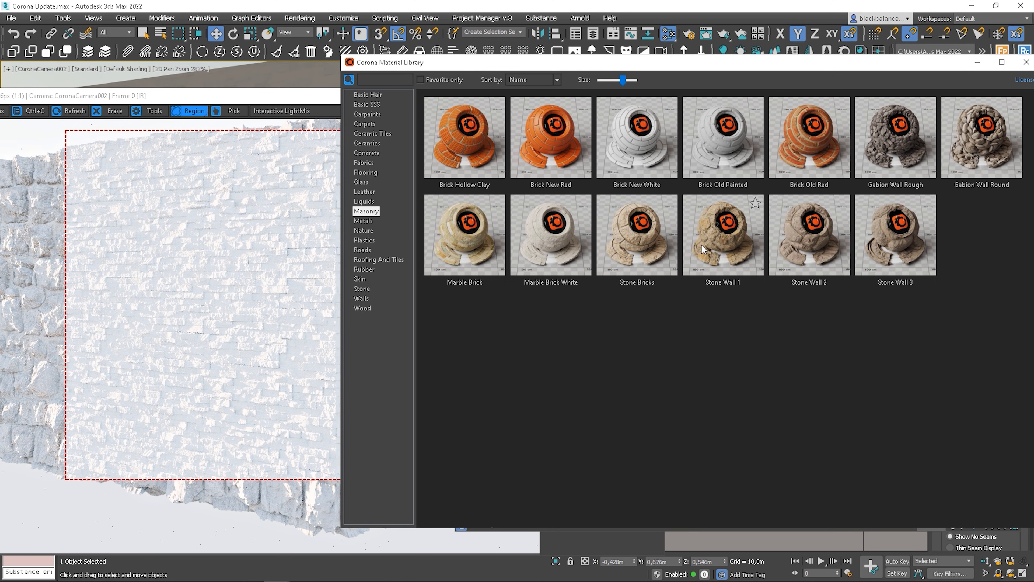
right_click(722, 235)
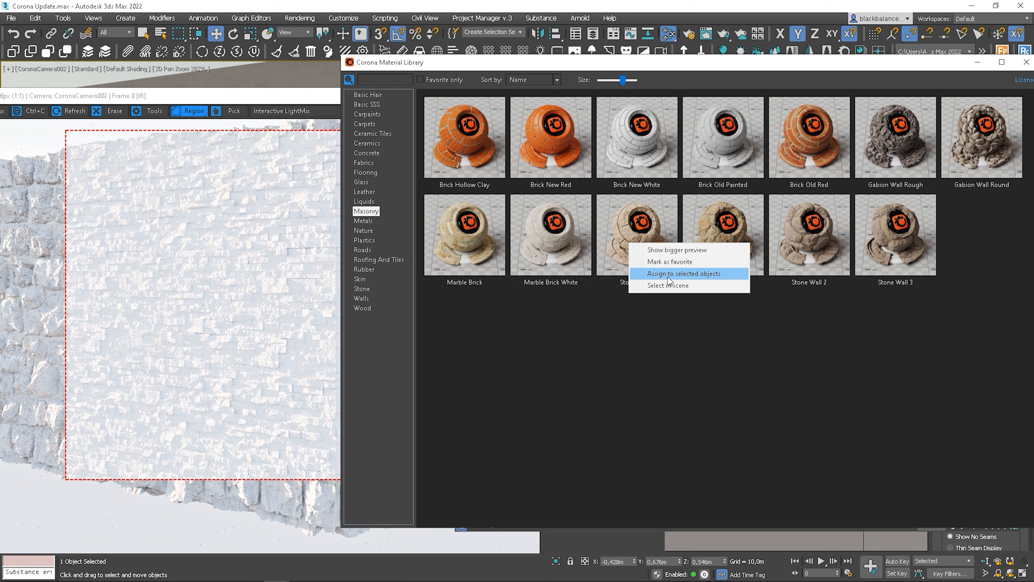
left_click(682, 273)
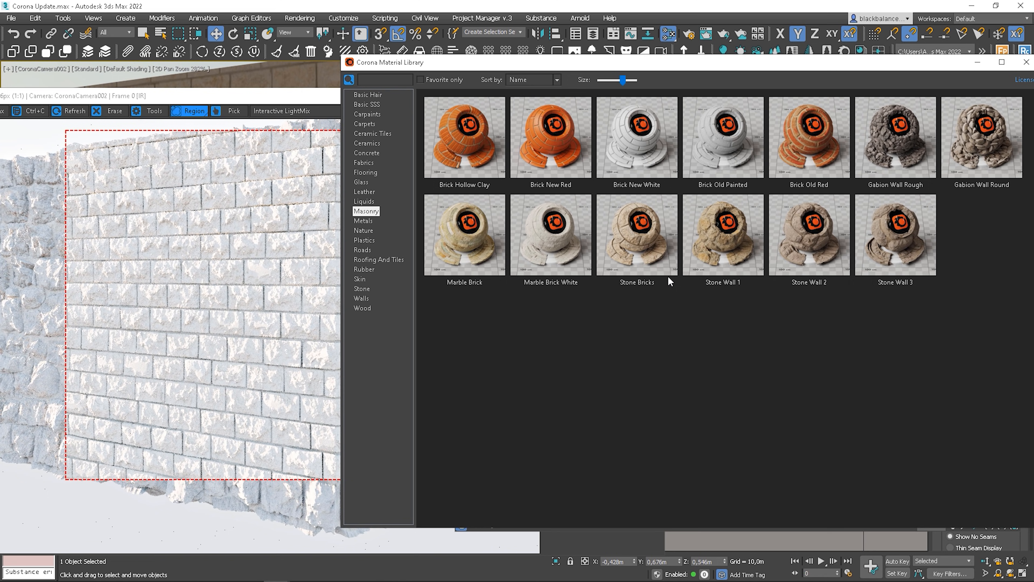
right_click(722, 234)
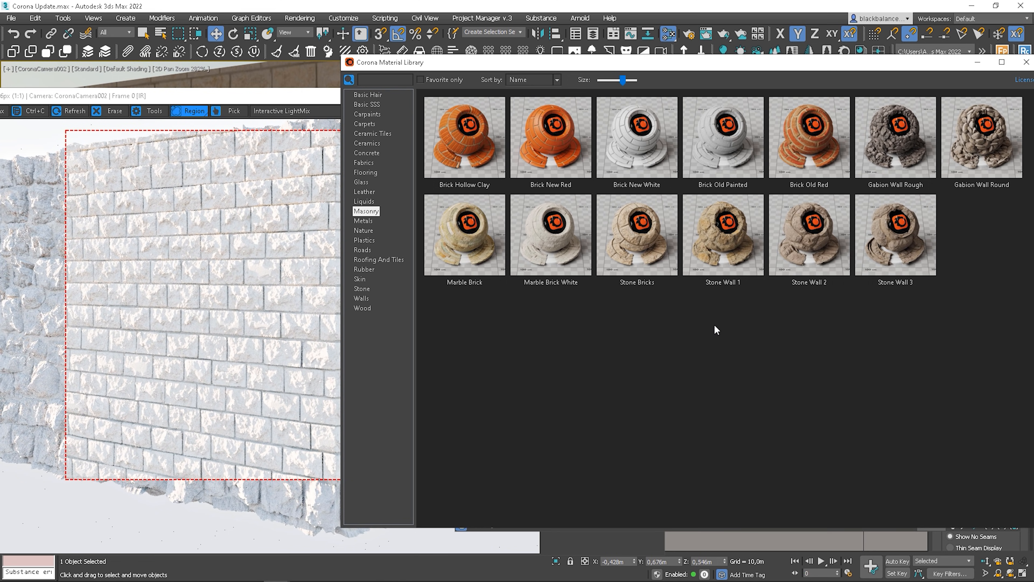
Show the Wood category in the Corona Material Library
left_click(362, 308)
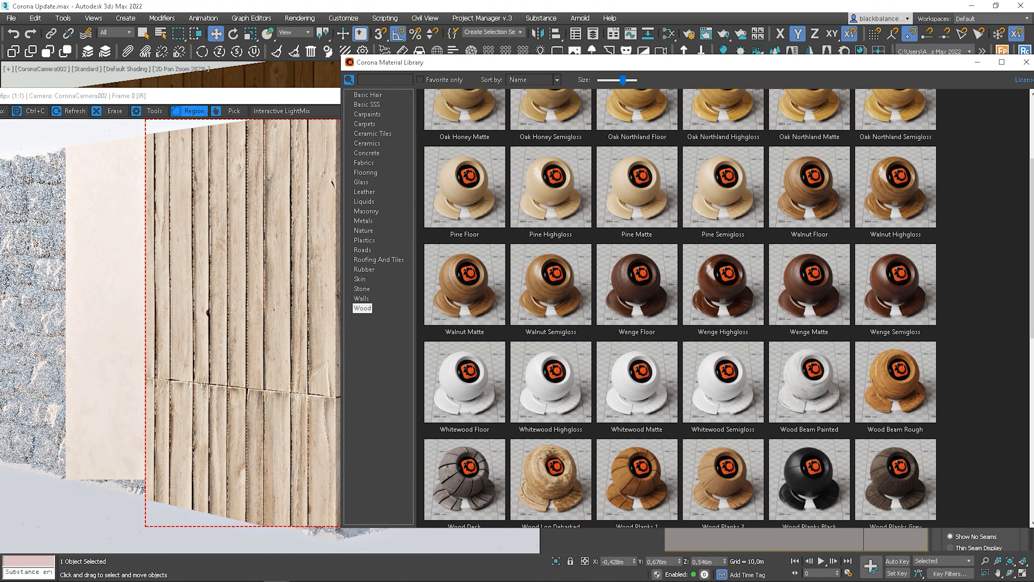
Scroll down through the Wood materials in the library
scroll("down", 3)
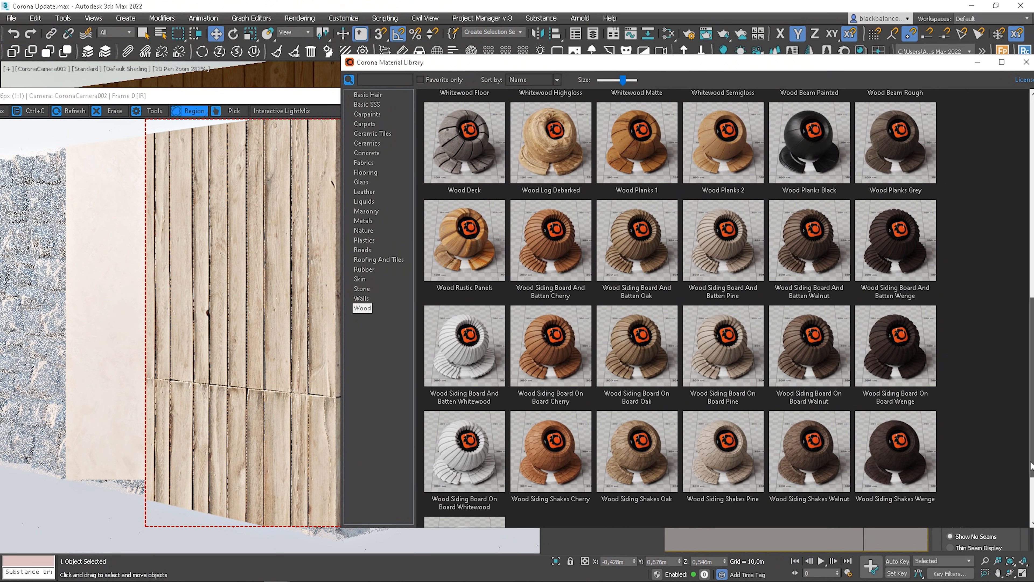
scroll("down", 3)
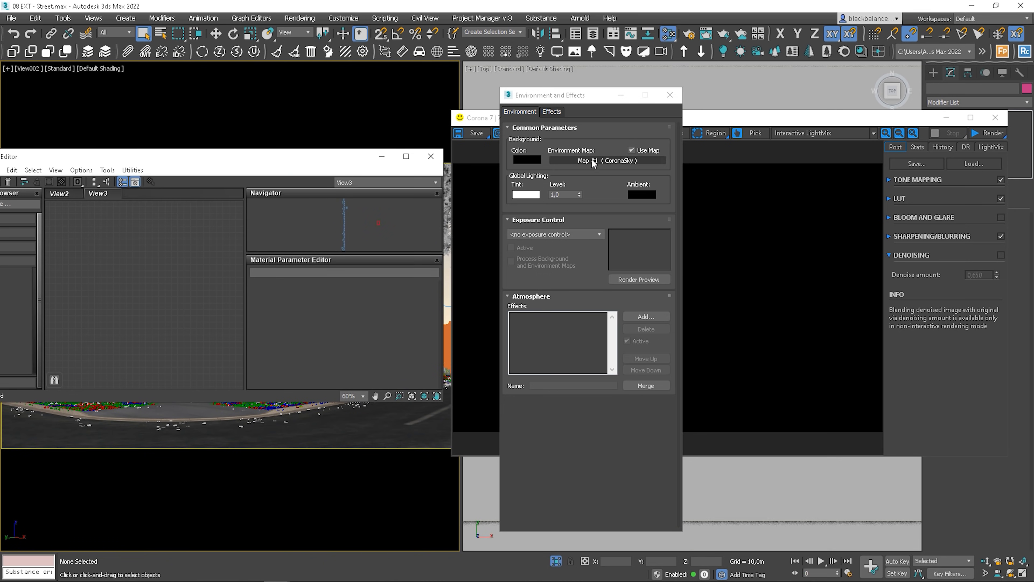
Instance the CoronaSky environment map into the Slate editor and switch its model to PRG Clear Sky
left_click_drag(604, 160, 122, 262)
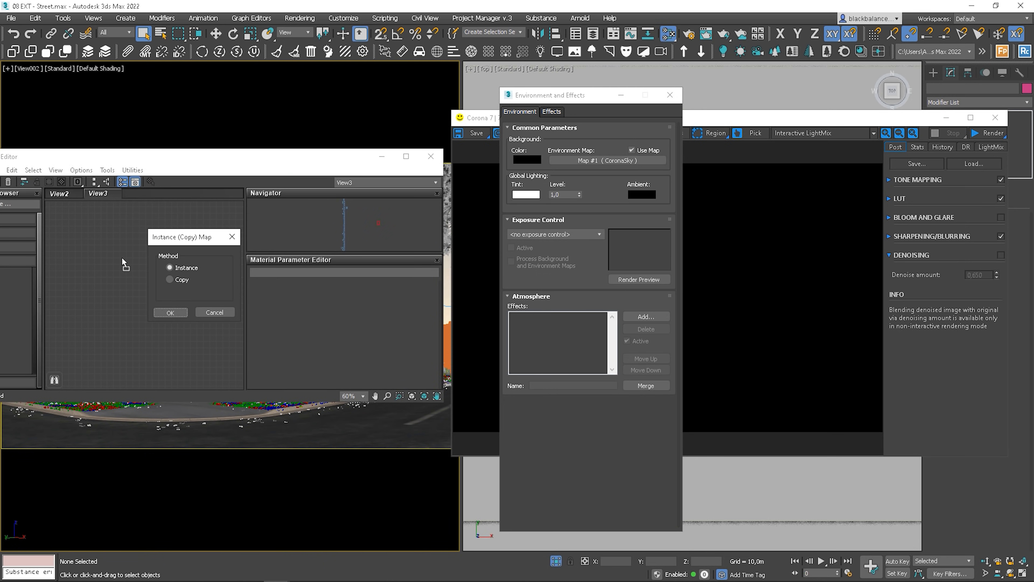
left_click(170, 312)
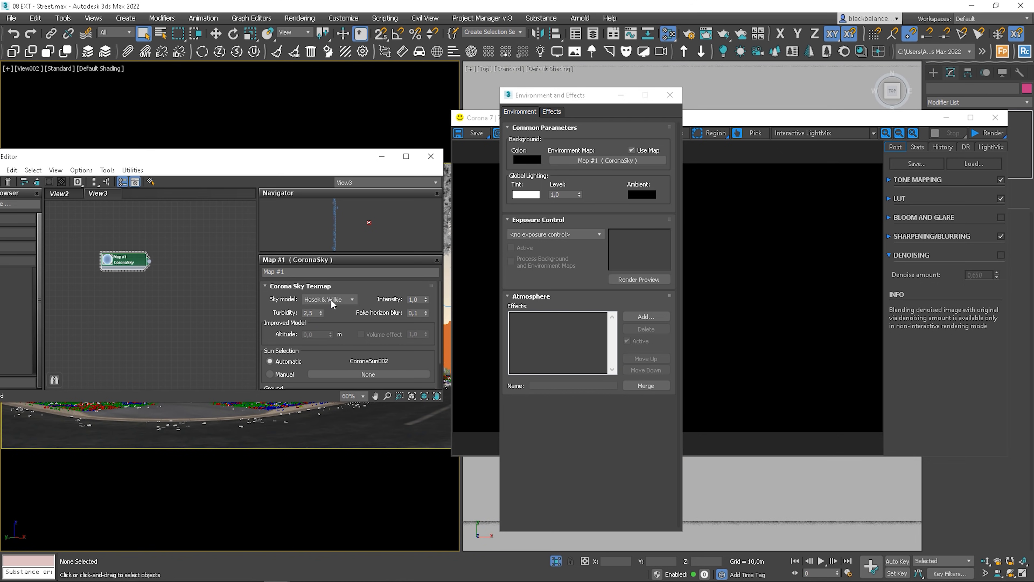
left_click(350, 299)
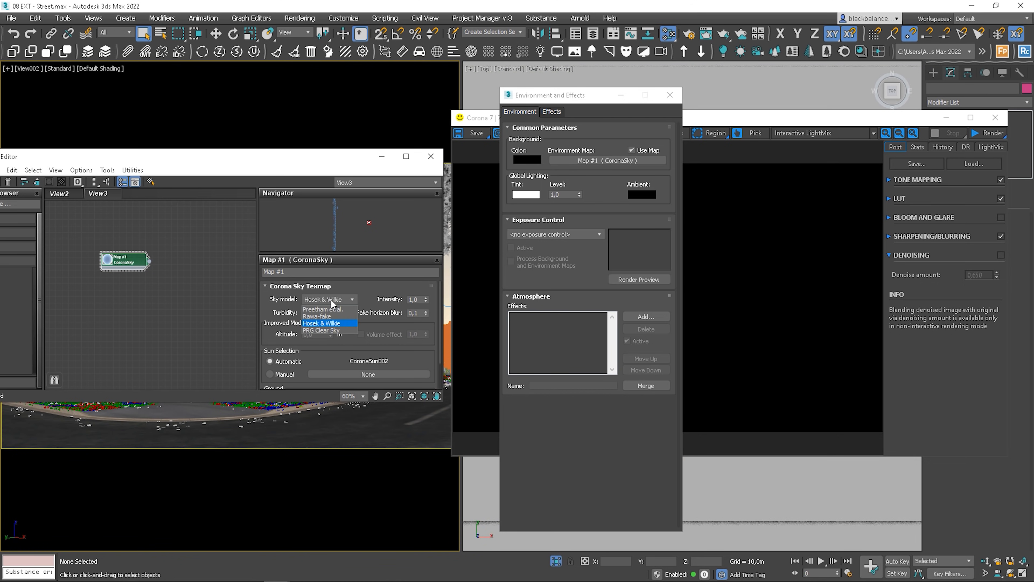
mouse_move(324, 330)
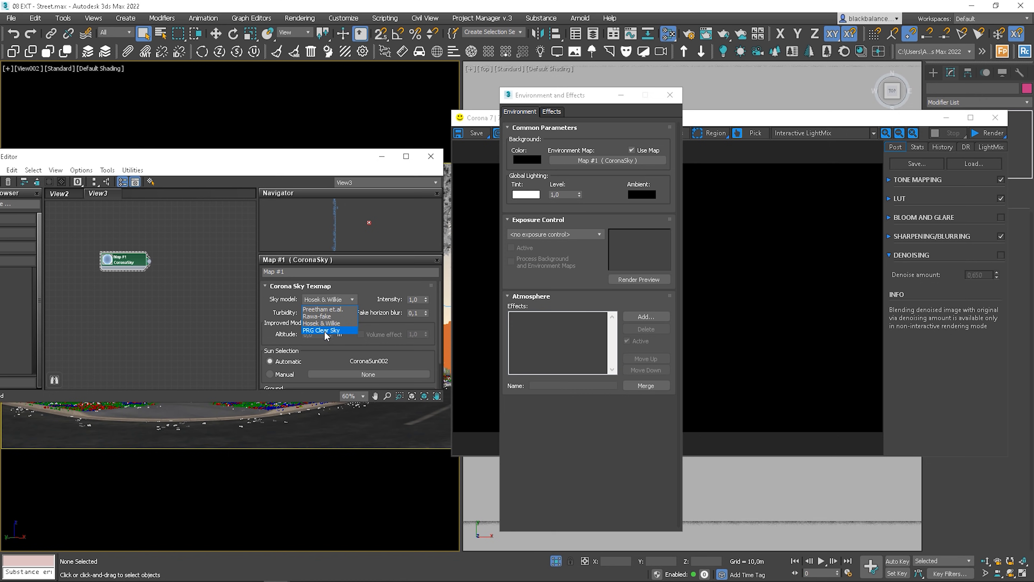
mouse_move(341, 335)
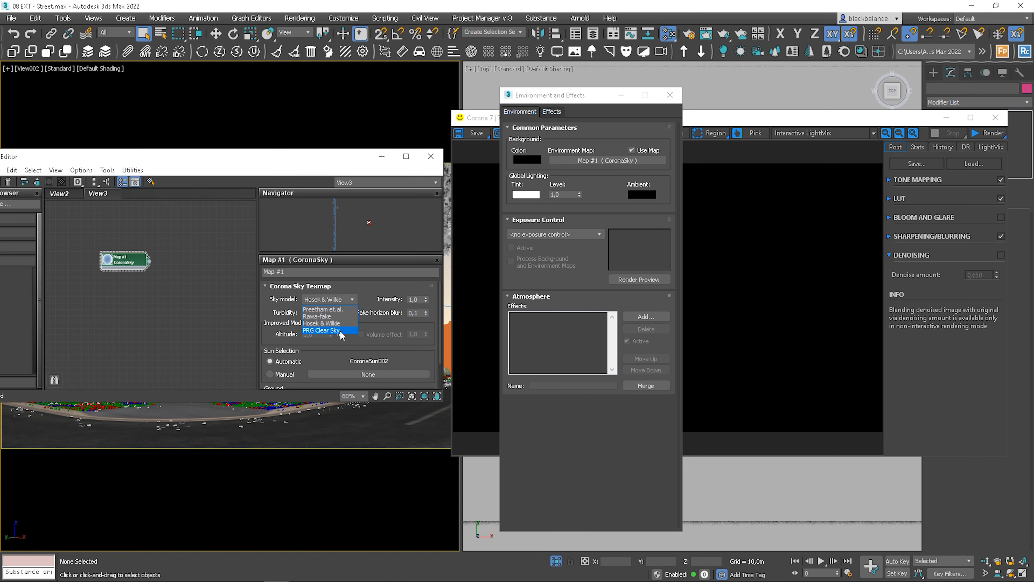
left_click(321, 330)
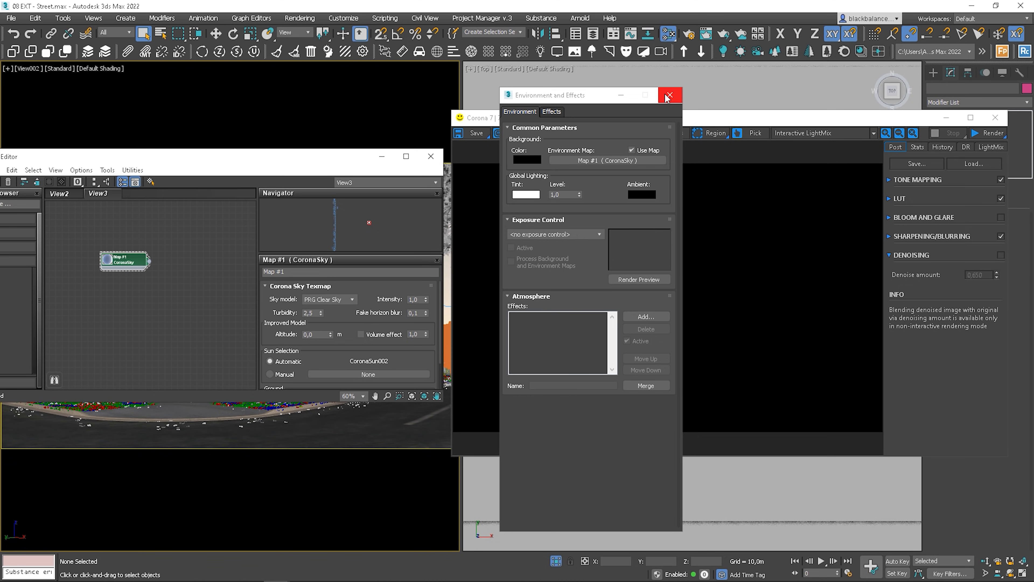
left_click(667, 94)
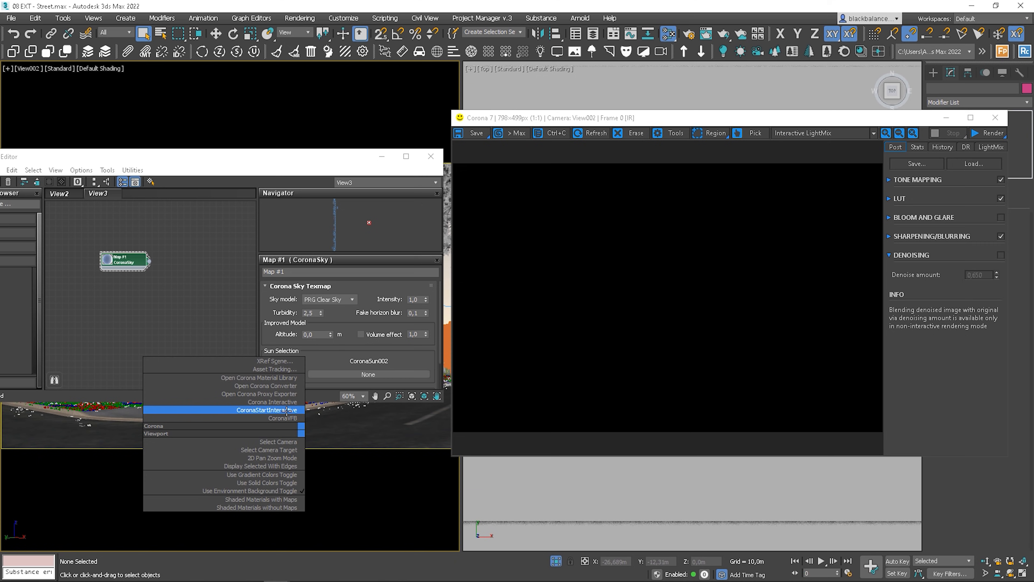
Start Corona interactive rendering and enable the sky's Volume effect at 10,0
left_click(258, 410)
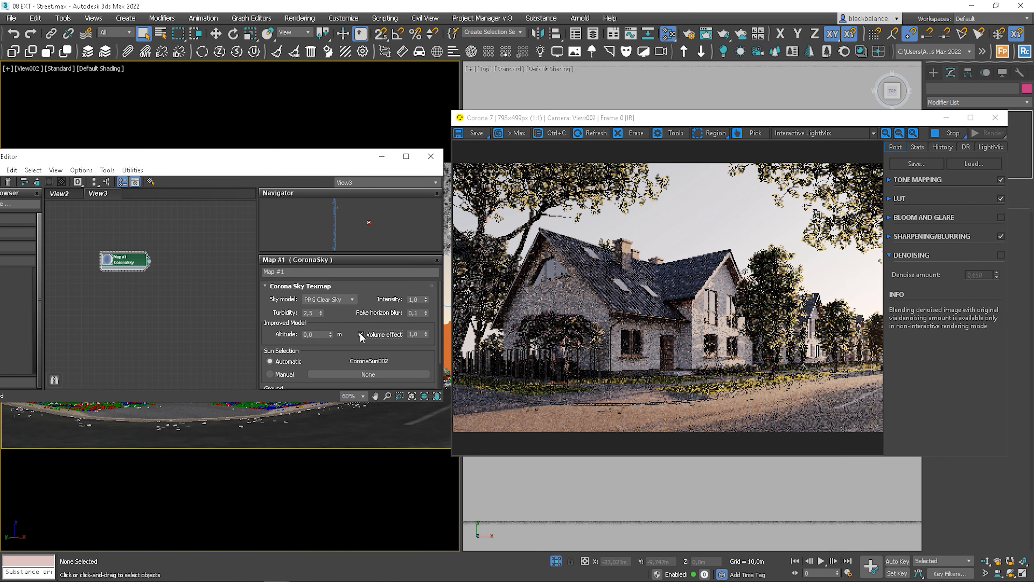
left_click(361, 334)
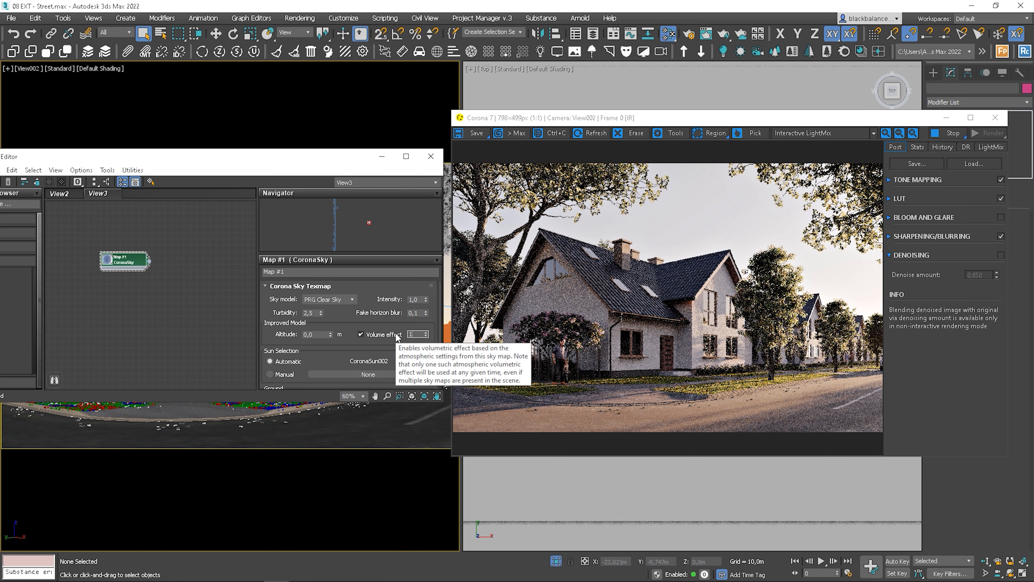
type("10,0")
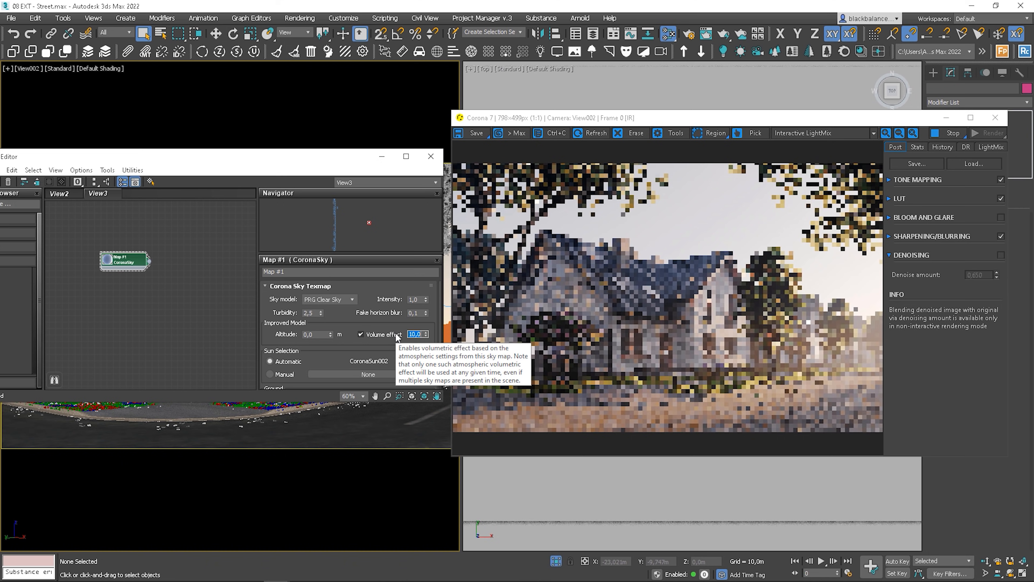